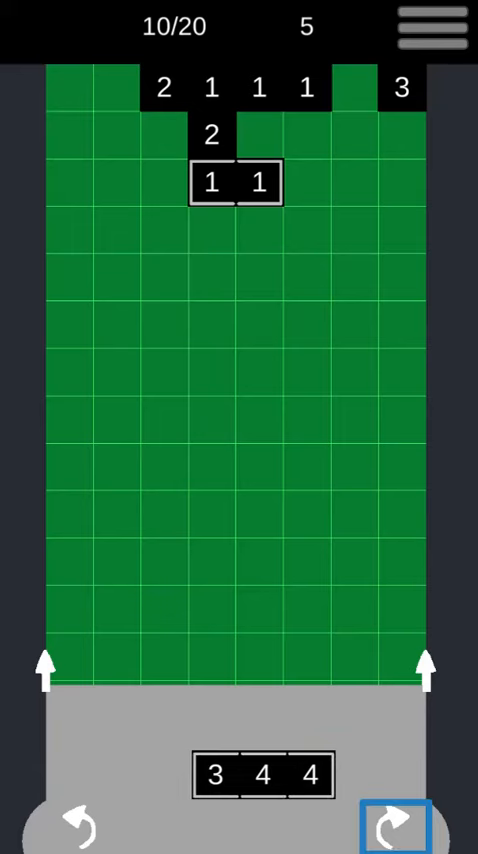
# Step: Rotate the 3-4-4 piece clockwise in the tray
pyautogui.click(395, 824)
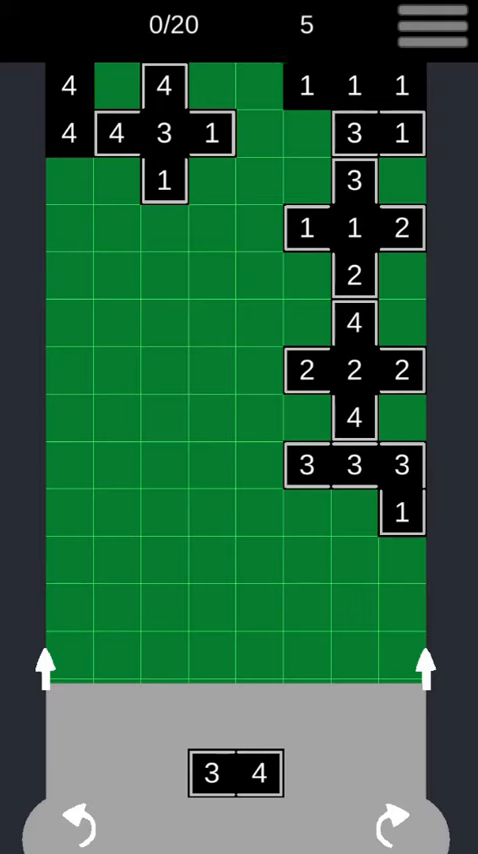
# Step: Tap near the top of the screen on level 5 with the goal at 0/20
pyautogui.click(307, 26)
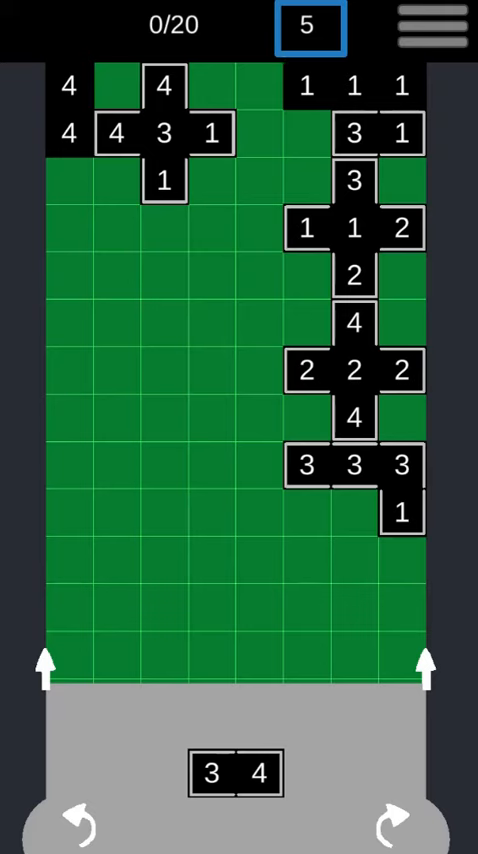